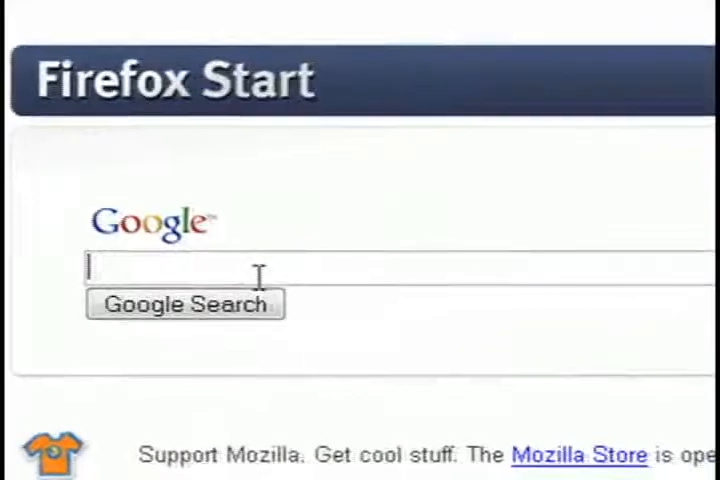
Search Google for 'subtitle workshop' and bring up the results.
text(subtitle)
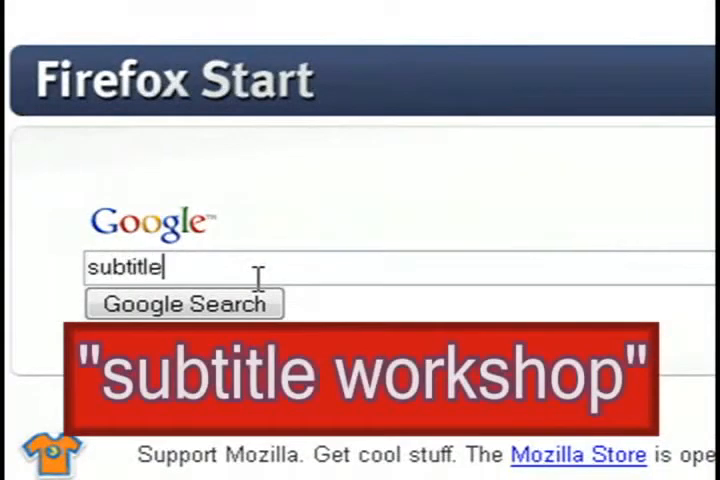
text(workshop)
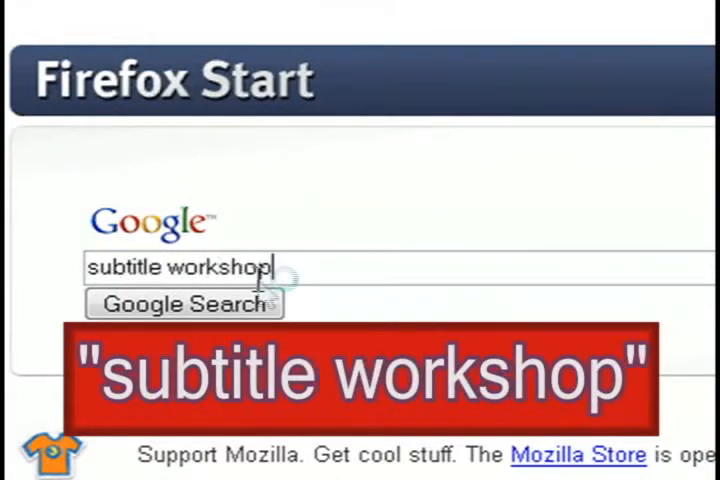
click(184, 304)
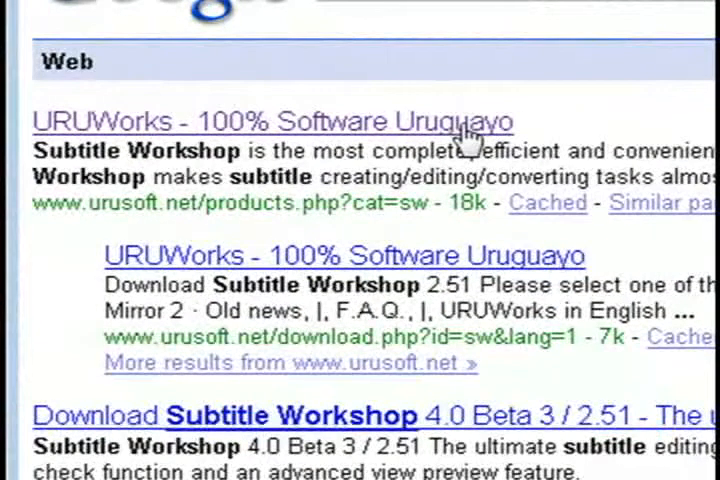
Download subtitleworkshop251.zip from the URUWorks Our software list.
click(272, 120)
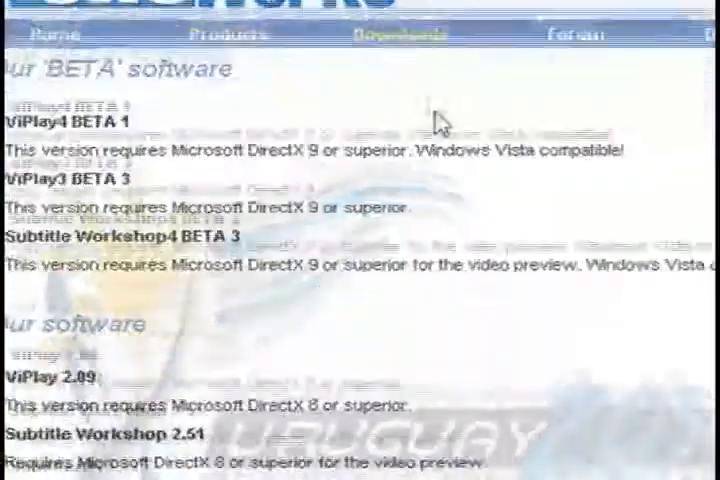
scroll(down, 3)
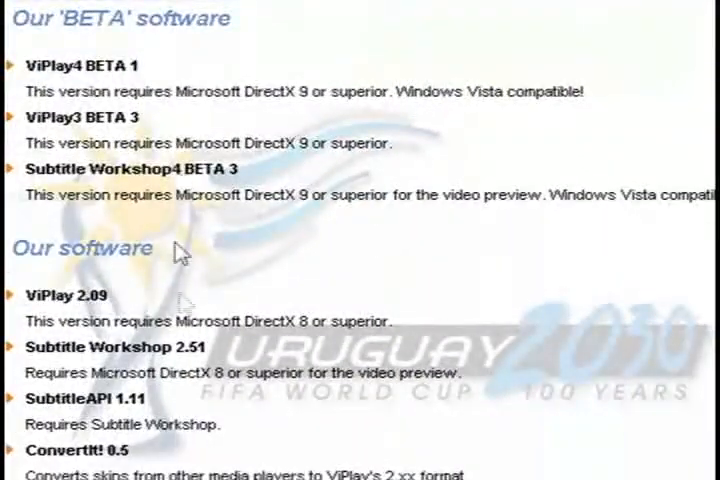
click(108, 348)
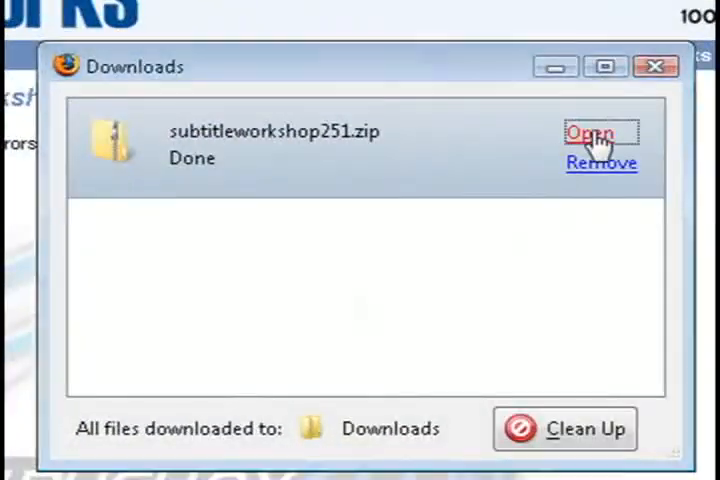
Run SubtitleWorkshop251.exe from the downloaded zip with English as the installer language.
click(590, 132)
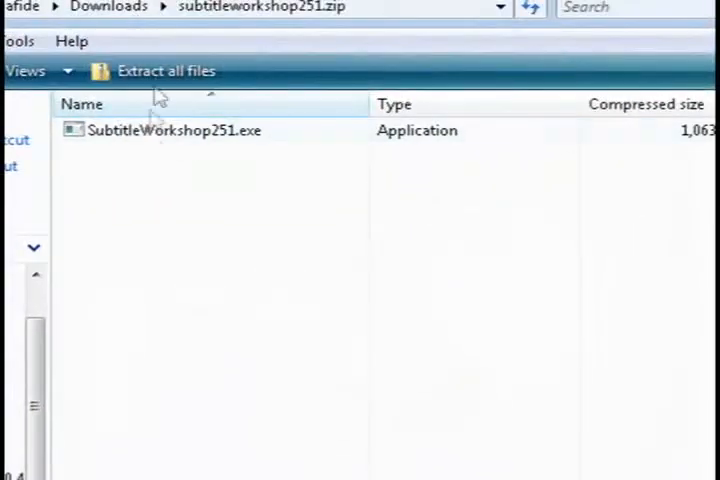
double_click(176, 130)
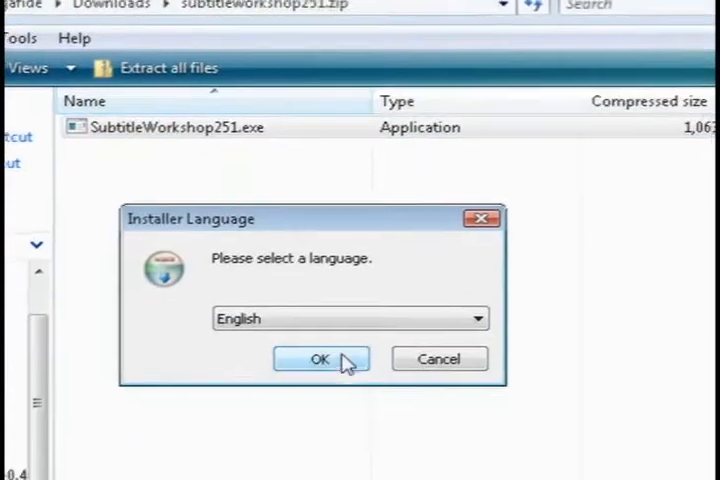
click(320, 358)
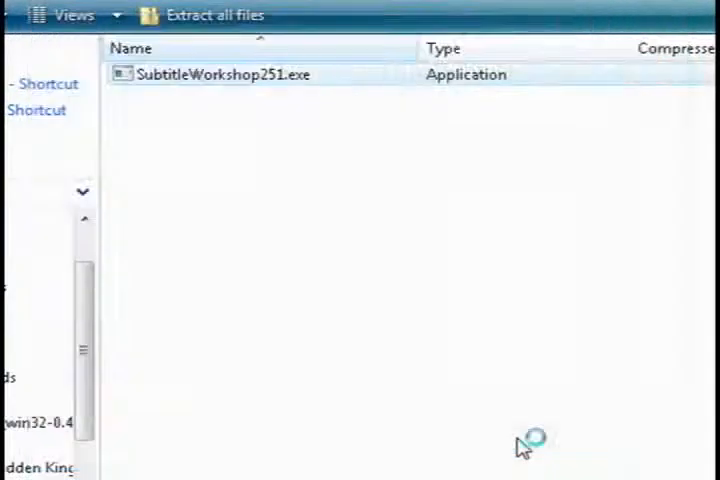
double_click(220, 74)
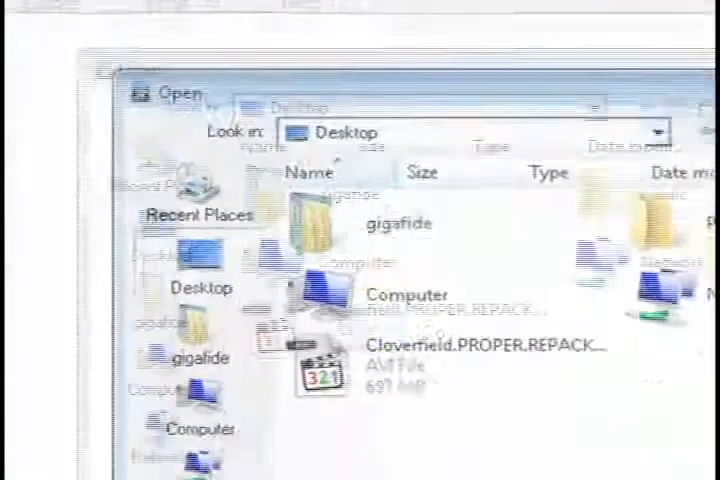
Load the Cloverfield AVI movie file from the Desktop.
click(300, 248)
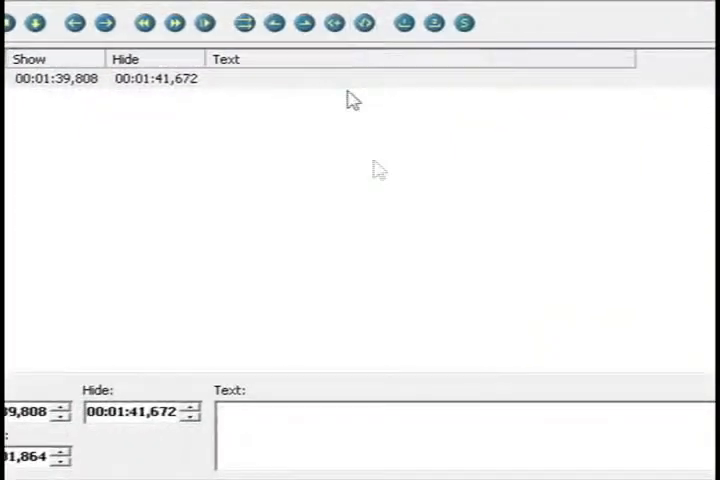
mouse_move(204, 290)
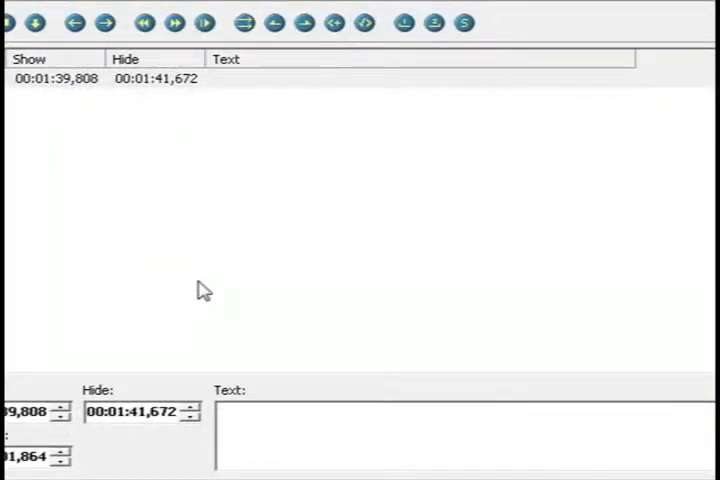
mouse_move(664, 358)
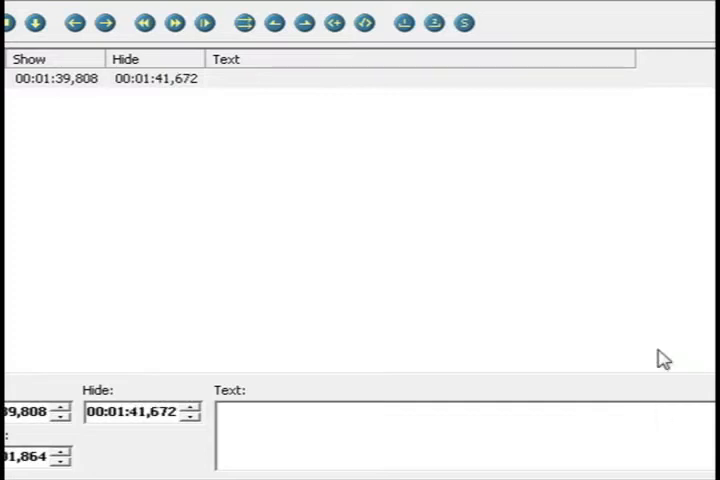
Enter 'Six Fourty-Two A.M' as the text of the 00:01:39,808–00:01:41,672 subtitle line.
text(Six)
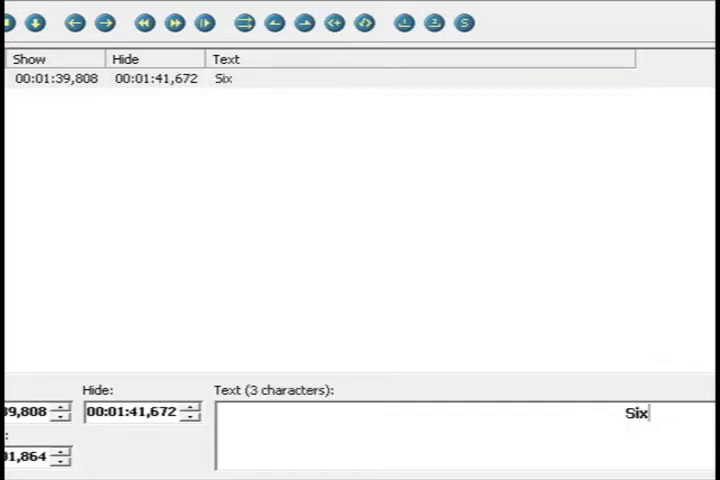
text(Fourt)
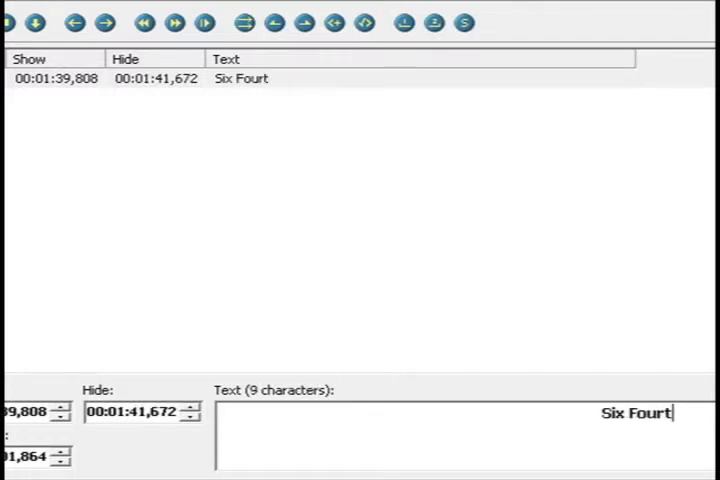
text(y-T)
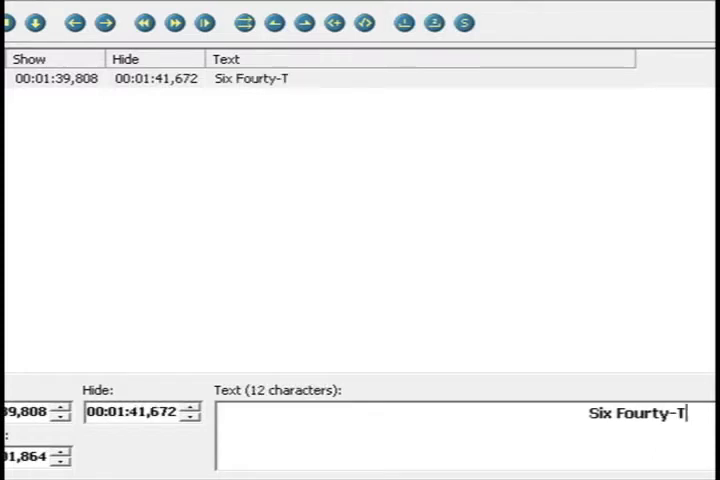
text(wo A.)
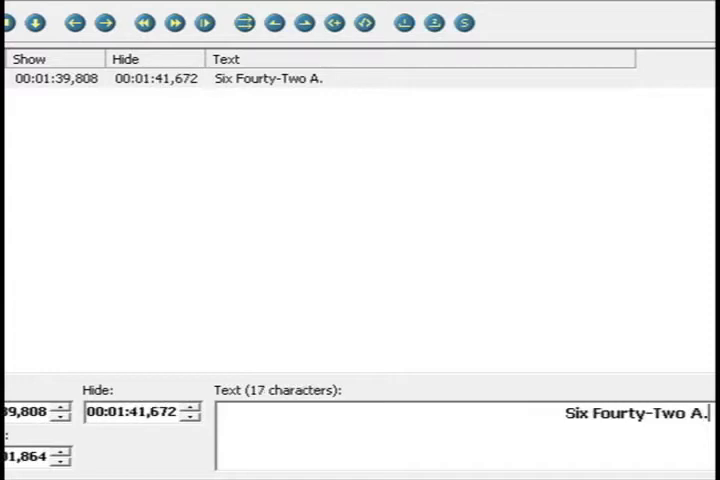
text(M)
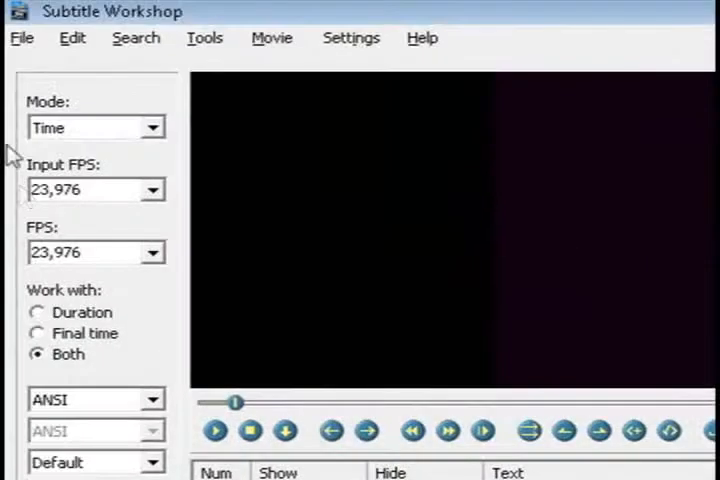
Save the subtitles via Save as, choosing SubRip as the output format.
click(22, 36)
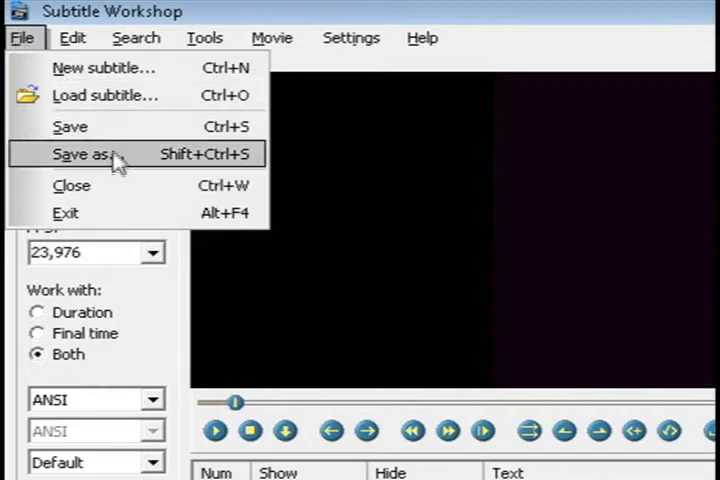
click(80, 154)
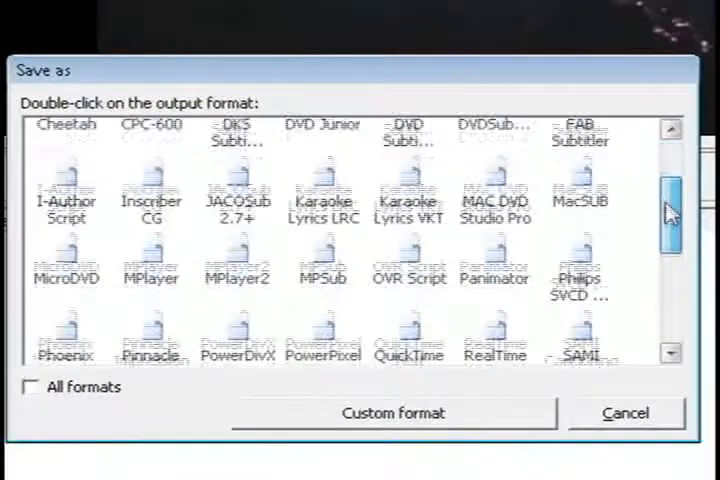
scroll(down, 3)
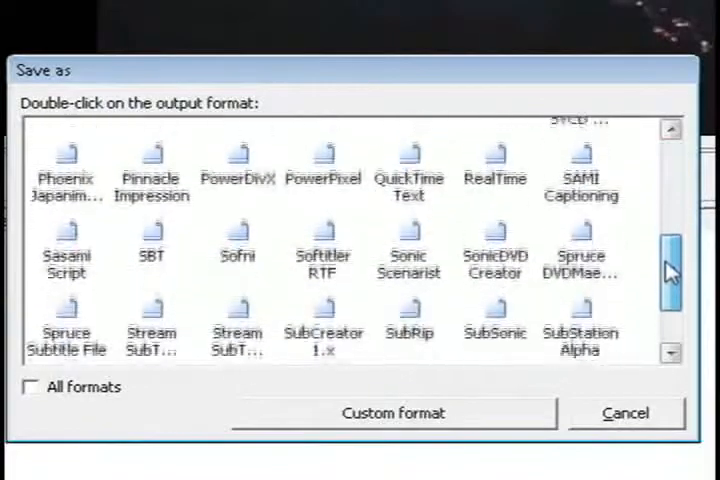
scroll(down, 3)
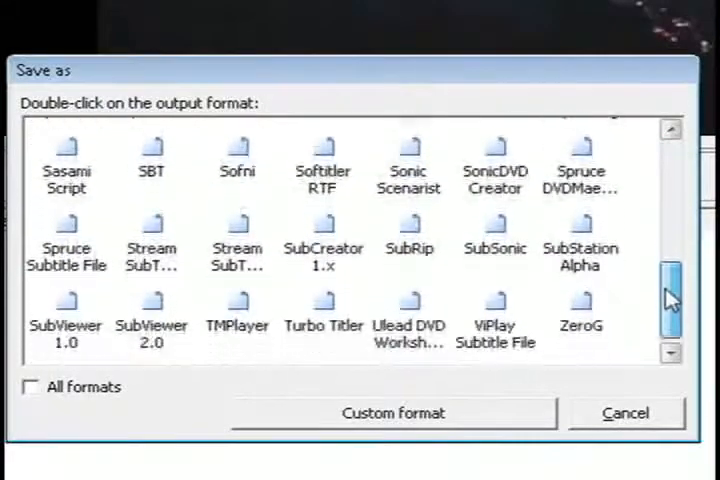
double_click(408, 244)
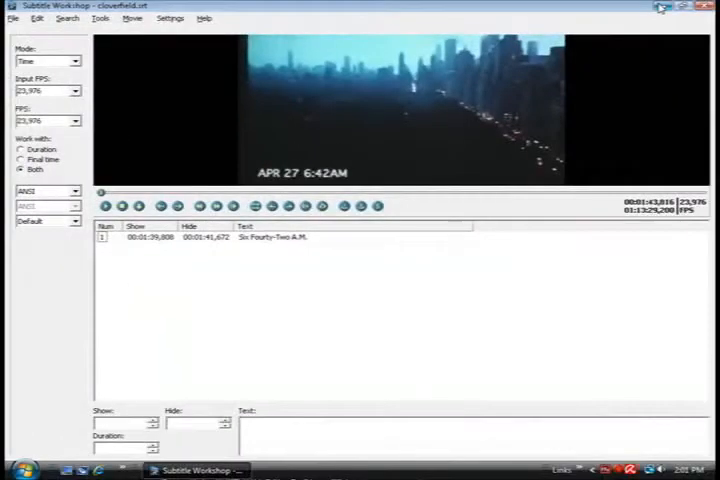
Load cloverfield.srt from the Desktop as the movie's subtitle file.
click(688, 8)
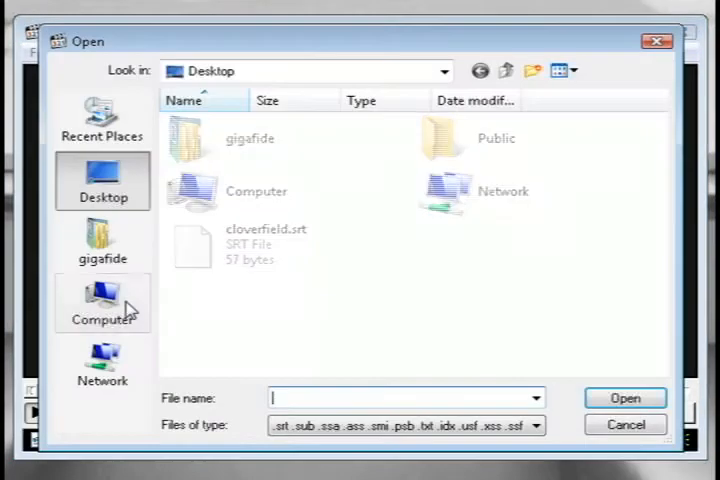
click(266, 244)
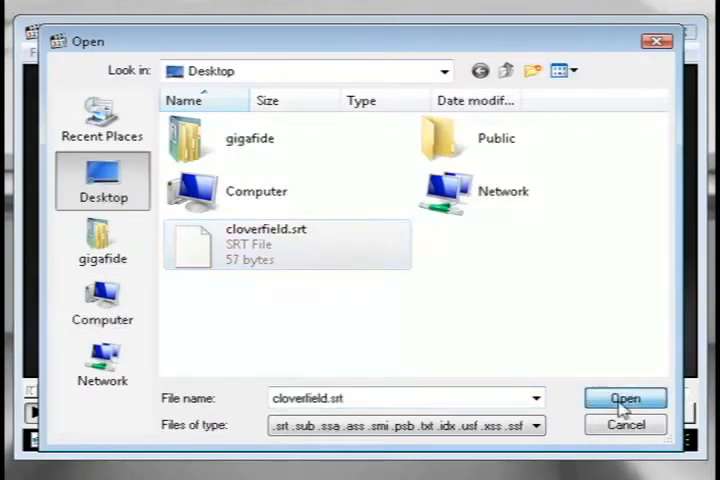
click(624, 398)
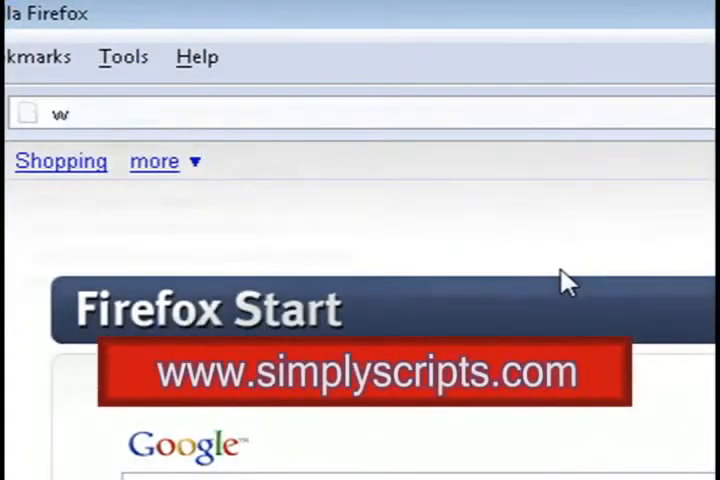
text(www.simplyscripts.c)
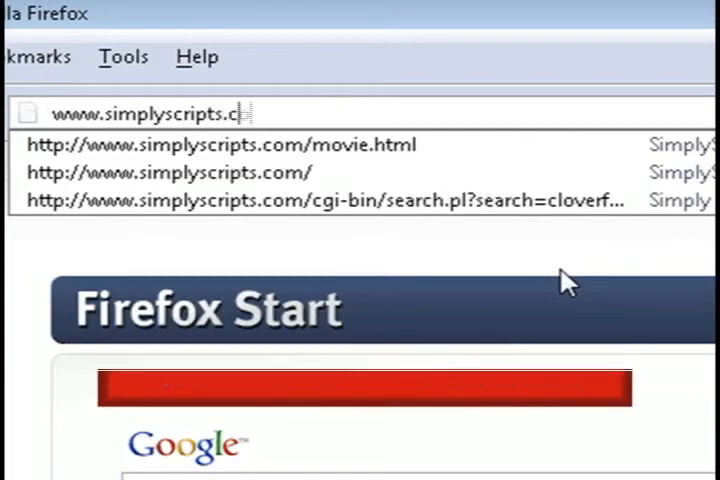
click(170, 172)
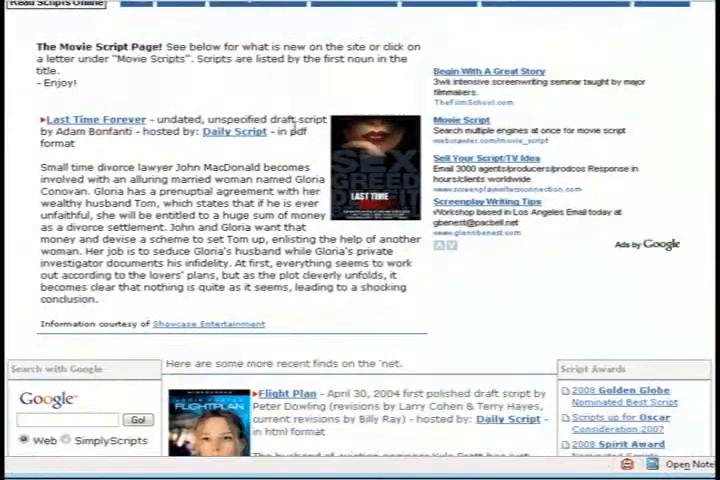
scroll(down, 3)
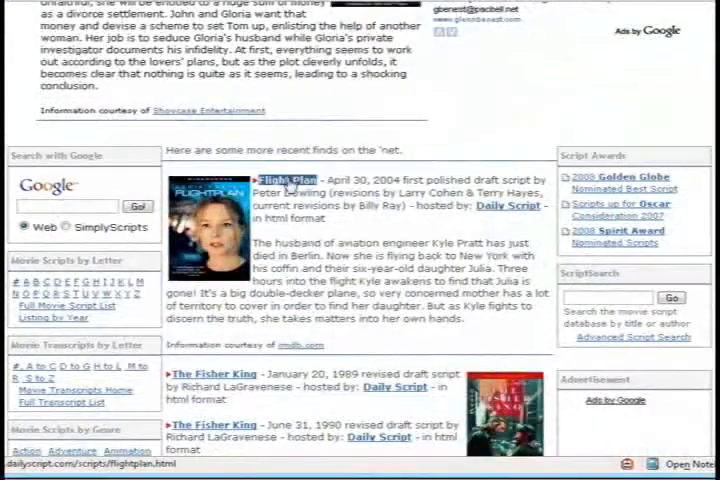
click(290, 180)
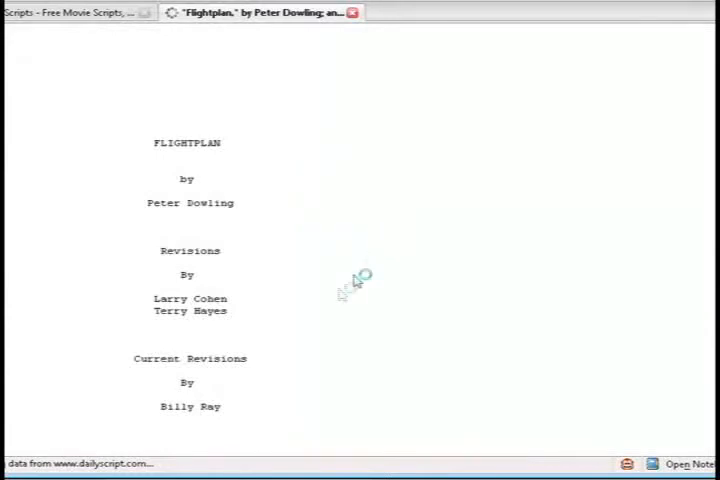
scroll(down, 3)
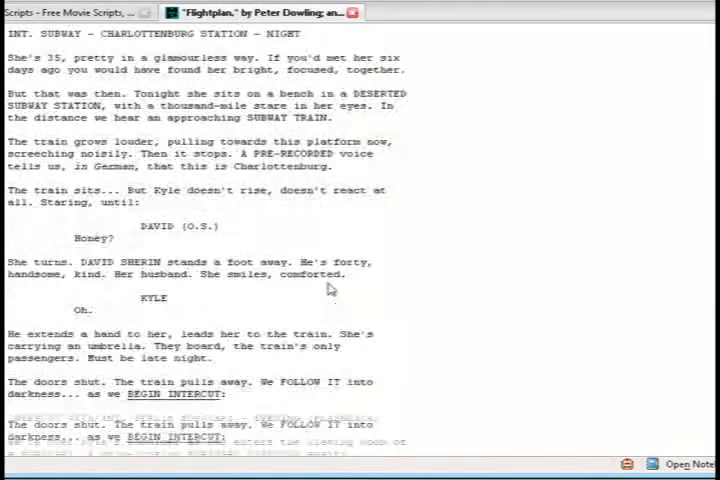